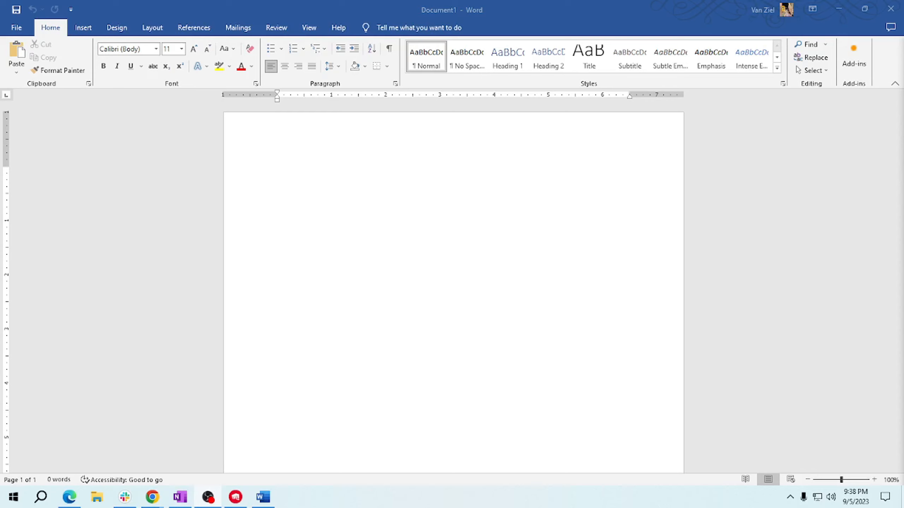
mouse_move(840, 279)
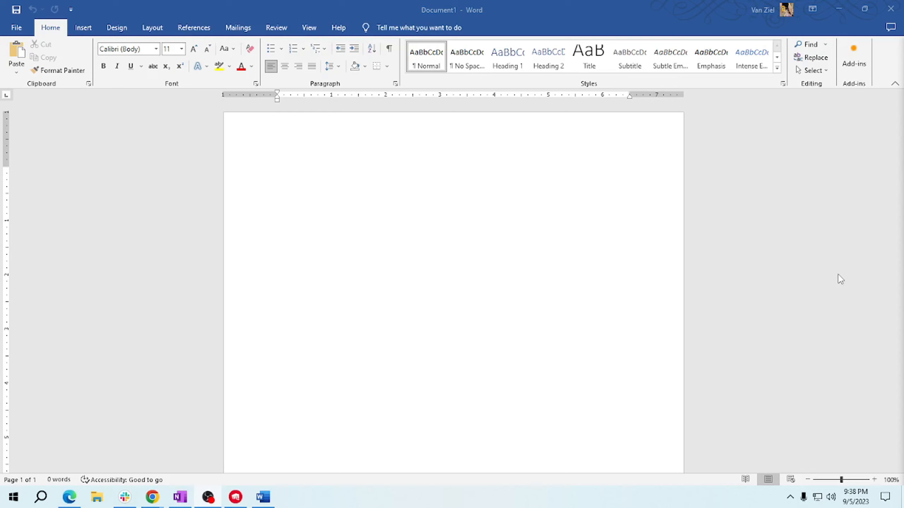
mouse_move(118, 11)
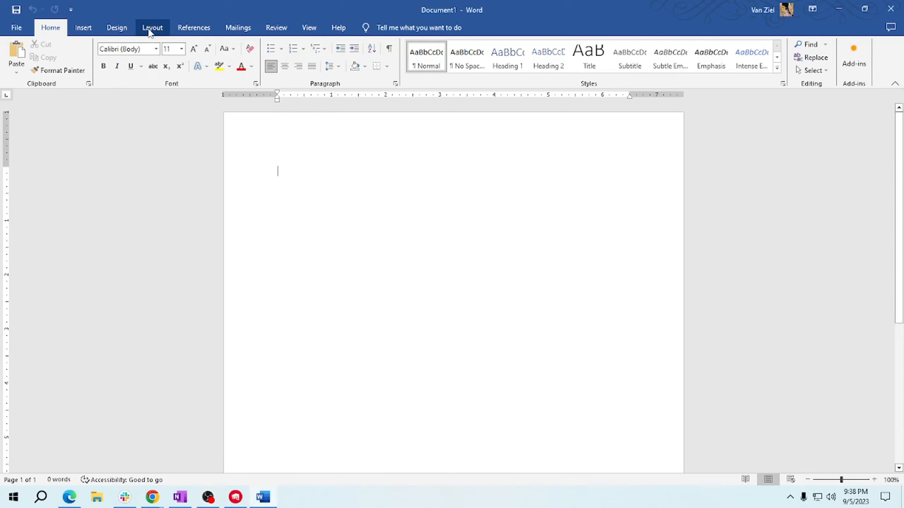
Show the Layout ribbon's page setup options for the blank document.
click(152, 27)
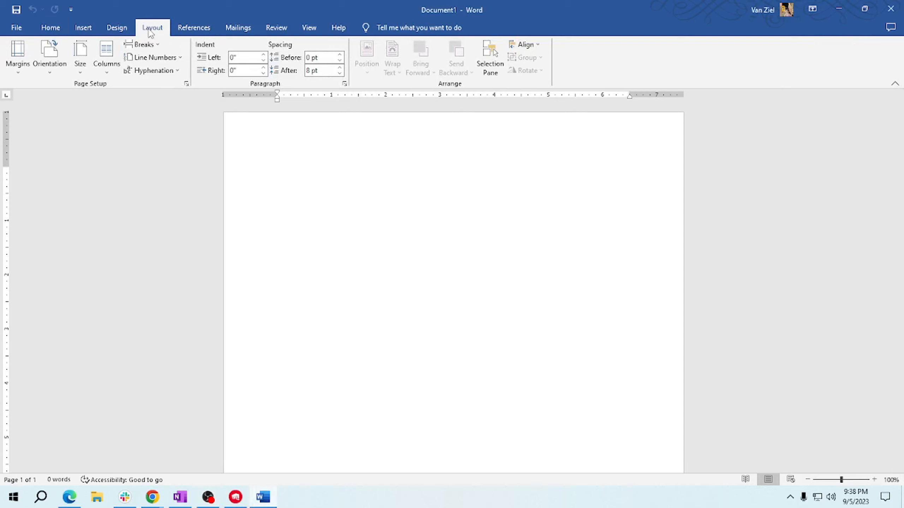
click(277, 171)
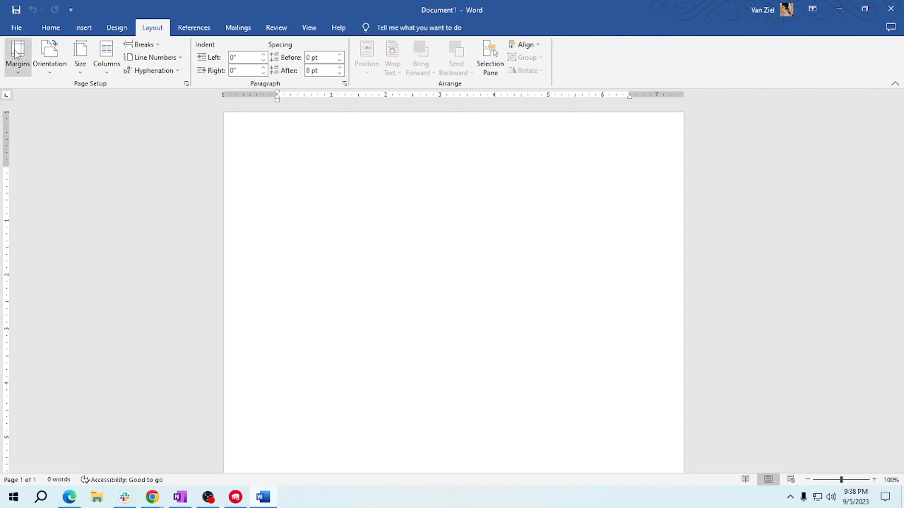
mouse_move(17, 55)
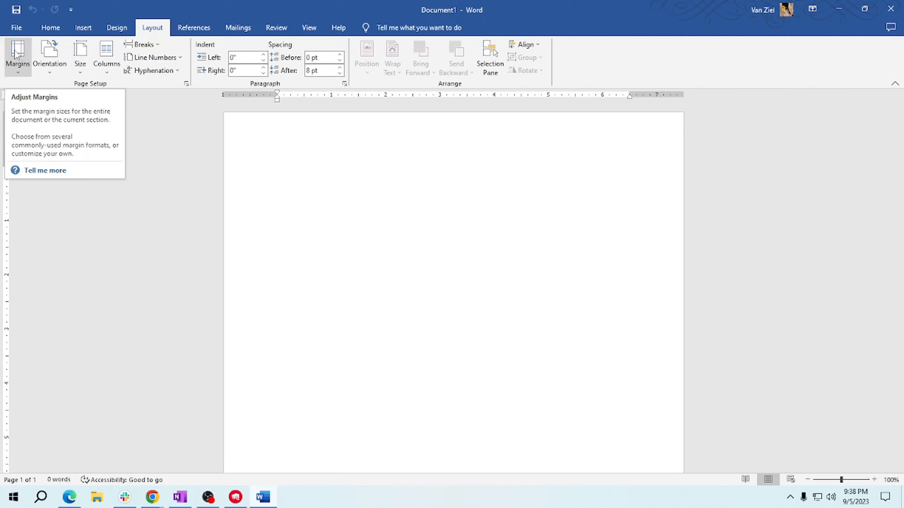
Apply the Narrow margins preset, then place the cursor on the page.
click(17, 56)
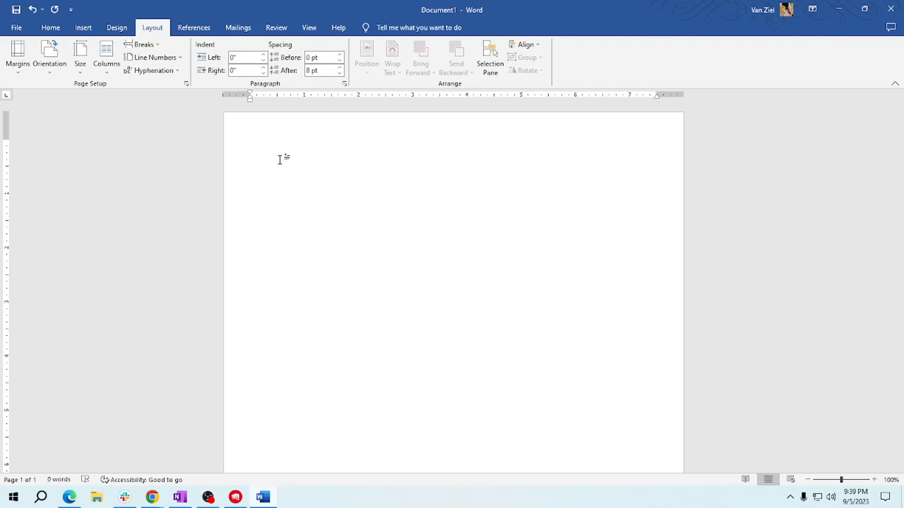
click(249, 144)
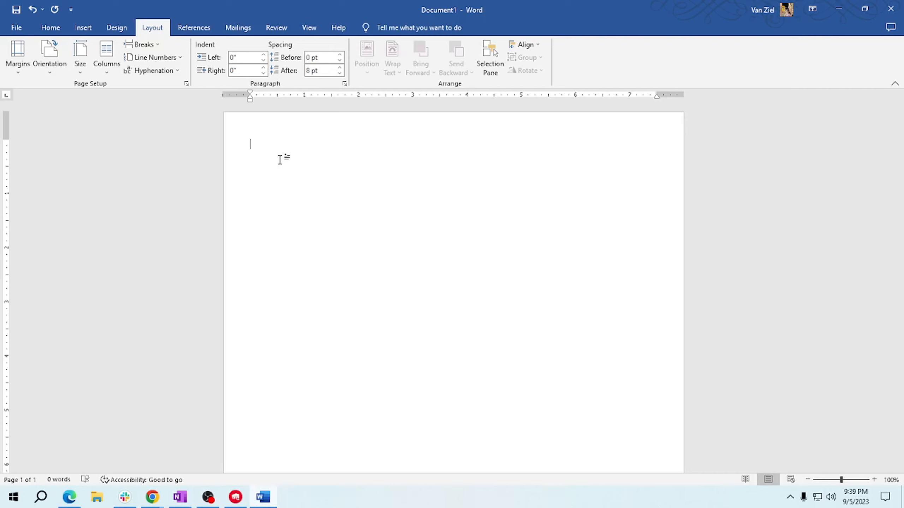